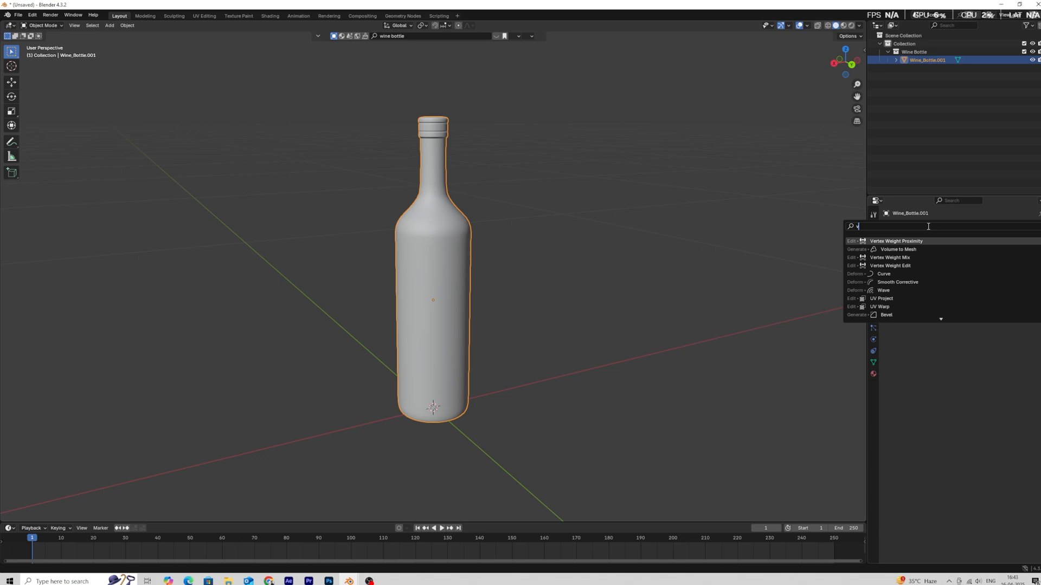
Add a Vertex Weight Proximity modifier and create vertex group Group as its target group.
left_click(897, 241)
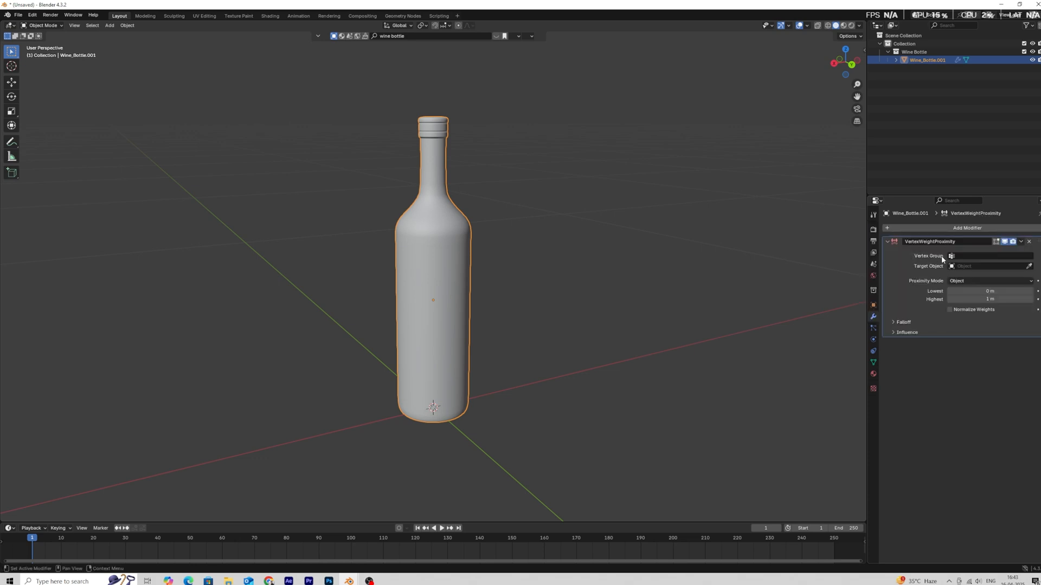
left_click(874, 362)
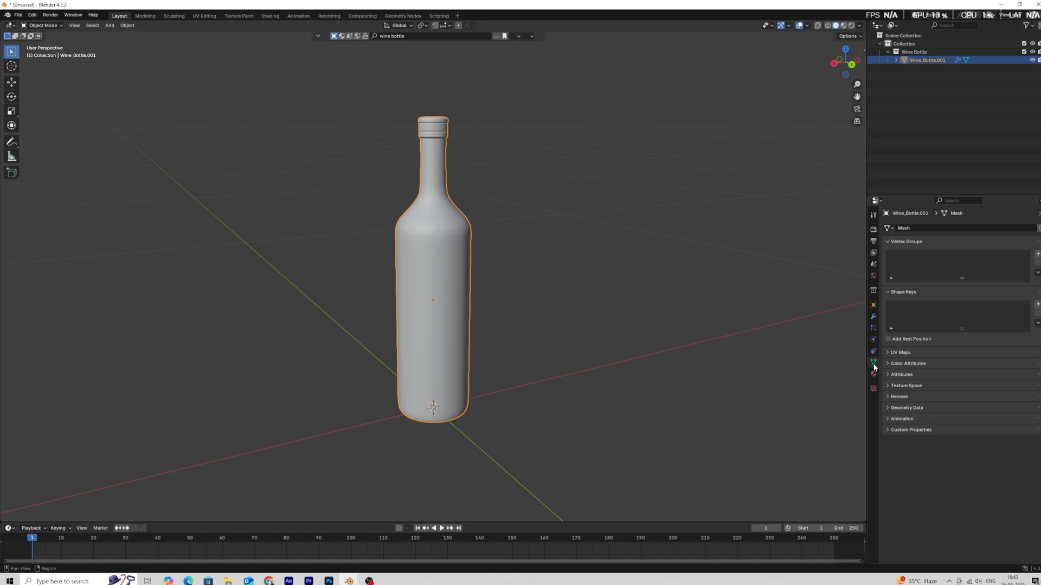
left_click(1037, 256)
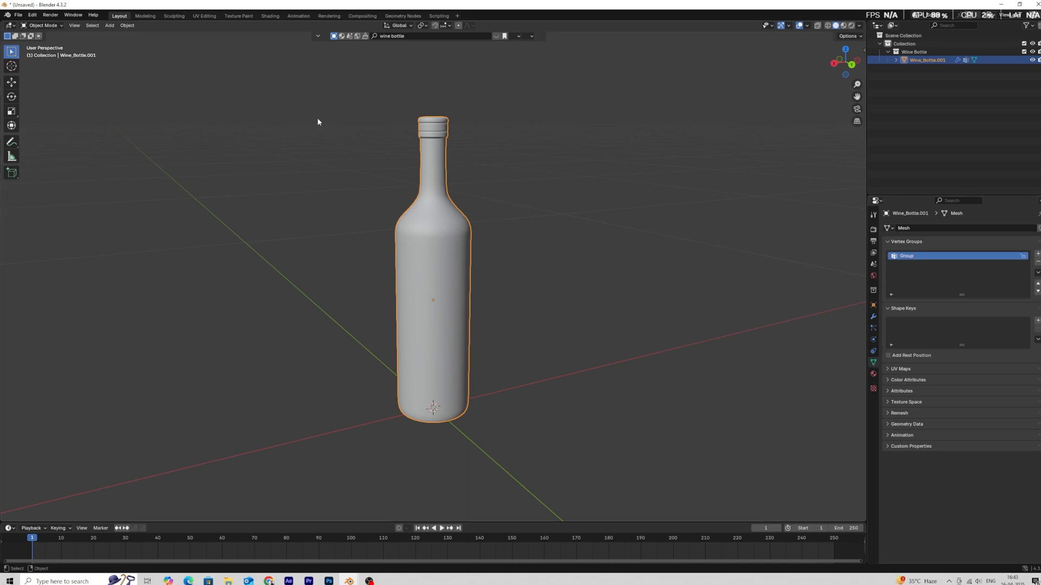
left_click(42, 25)
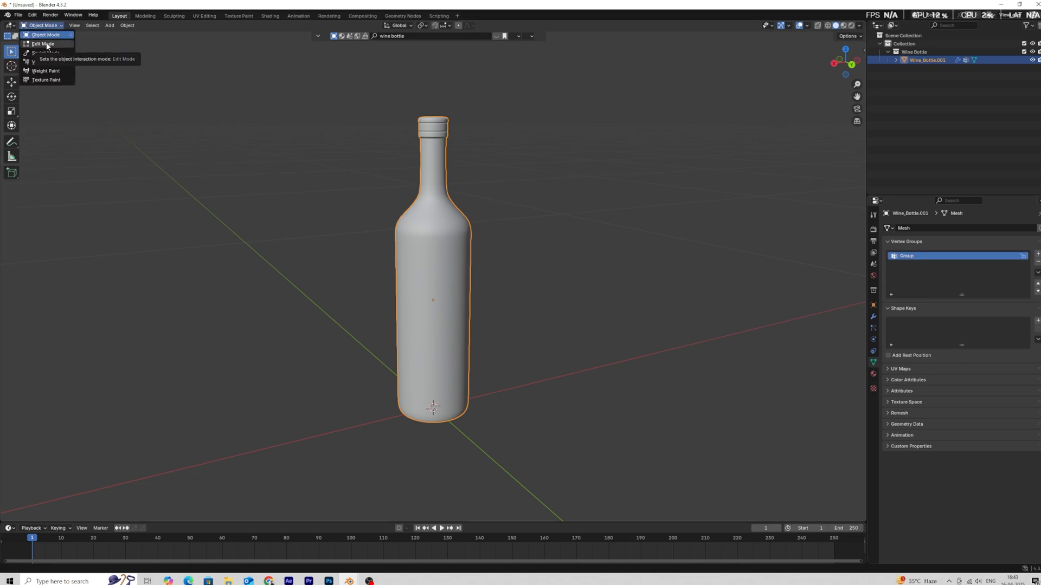
left_click(42, 44)
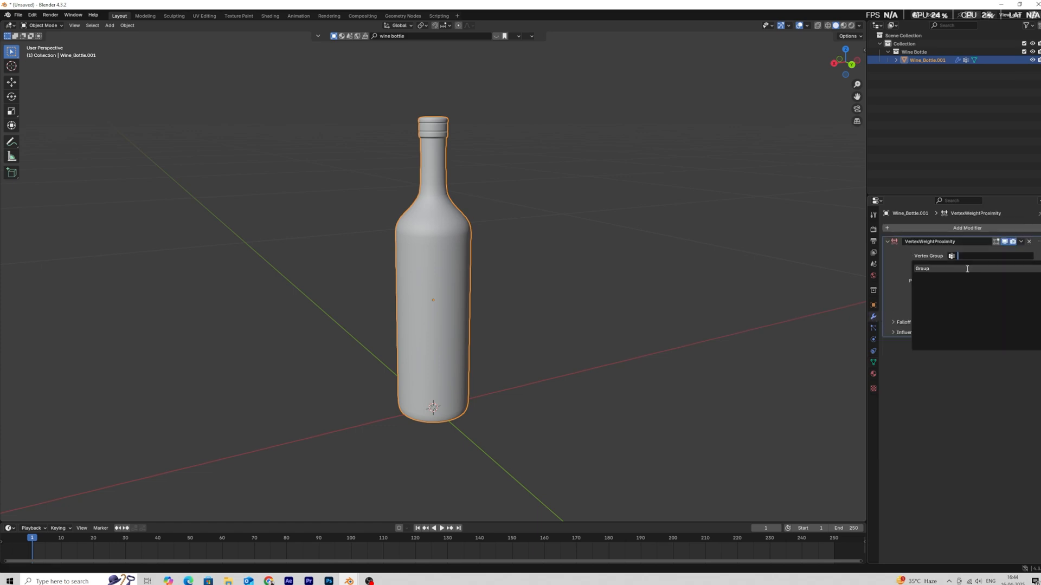
left_click(922, 268)
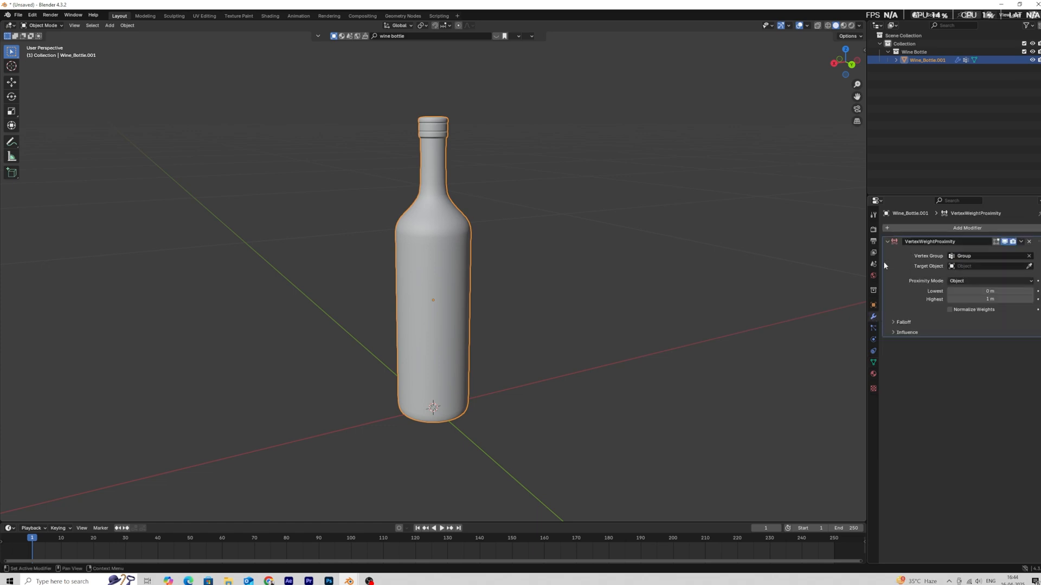
left_click(108, 24)
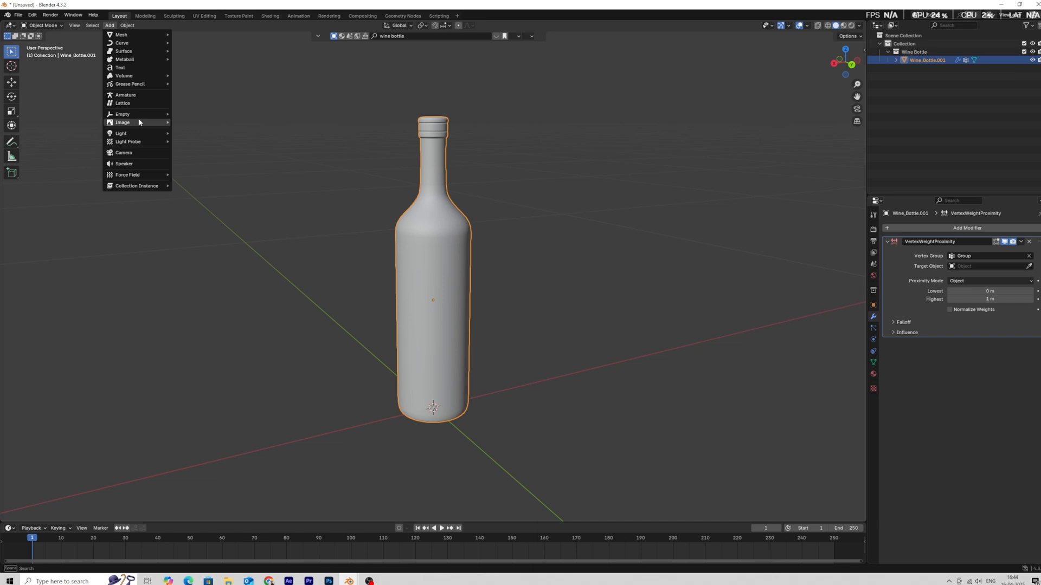
Add a sphere empty and weight the bottle by geometry proximity to it, viewed in Weight Paint.
left_click(122, 114)
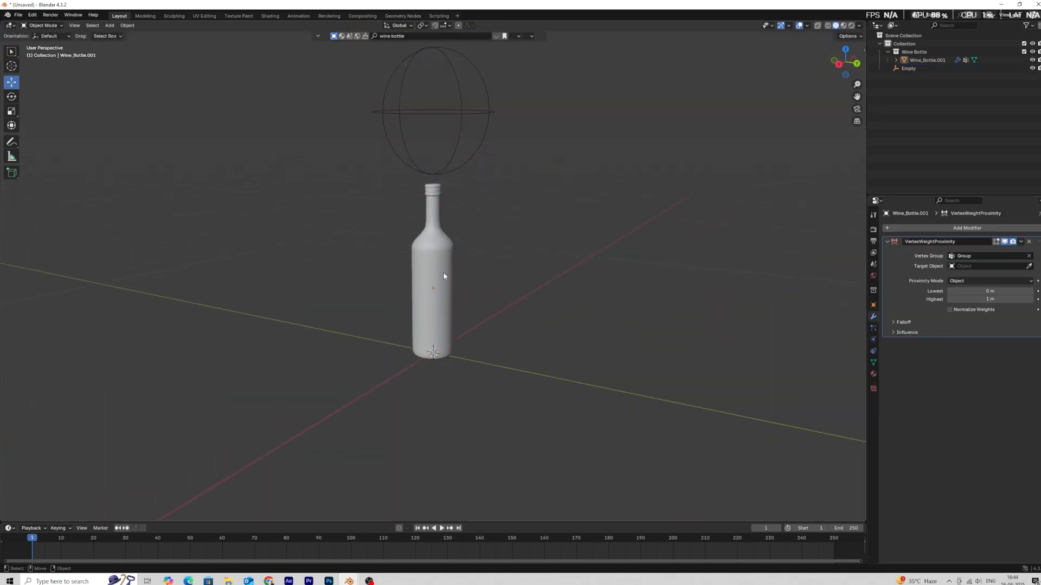
left_click(42, 25)
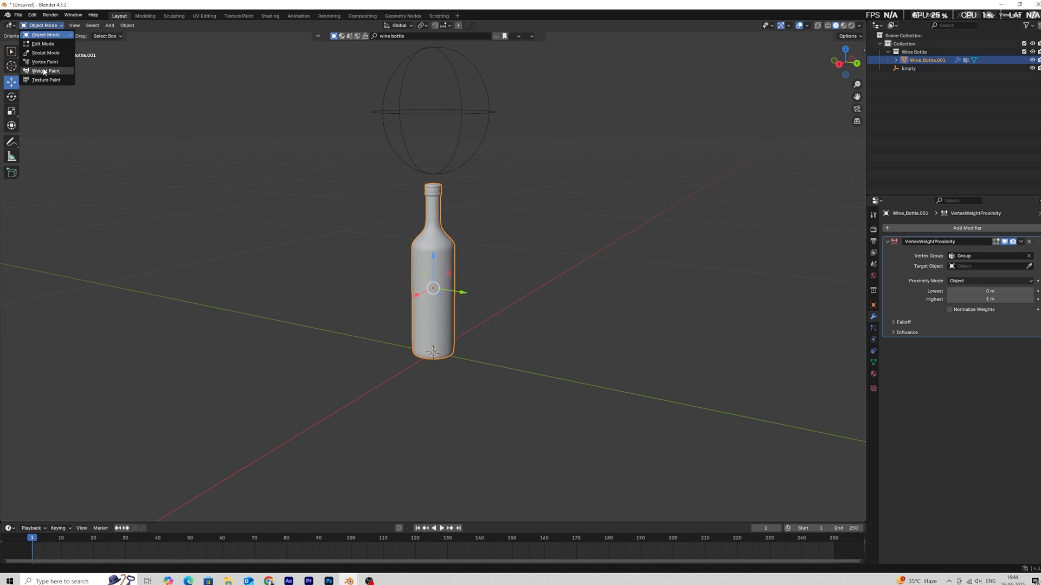
left_click(47, 72)
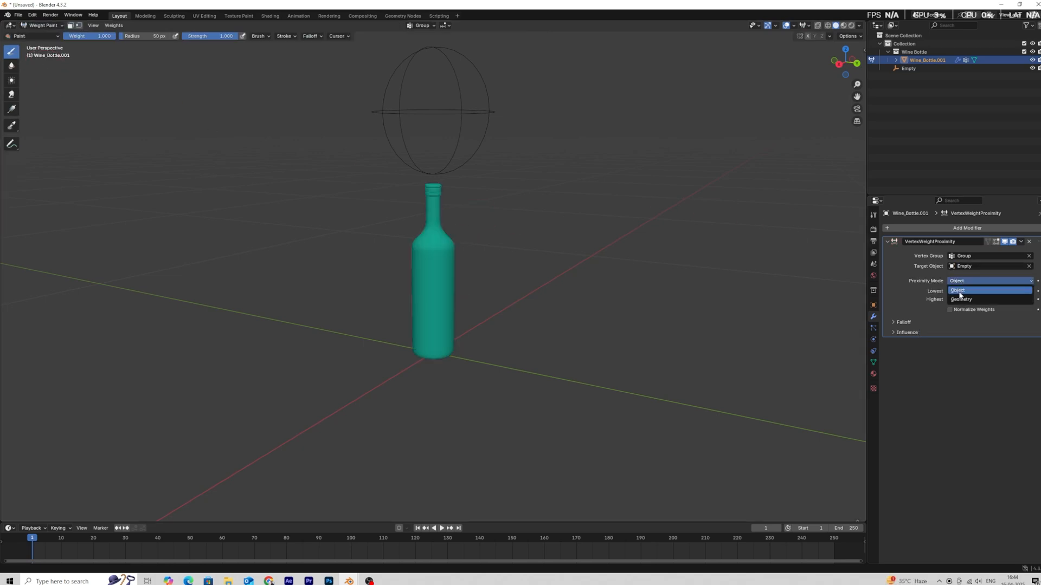
left_click(962, 299)
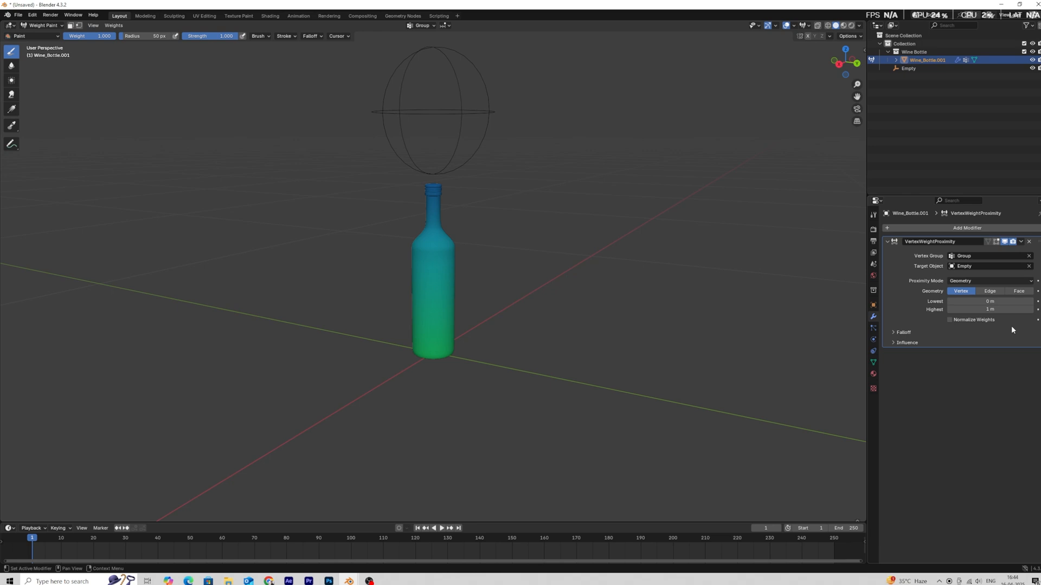
mouse_move(990, 309)
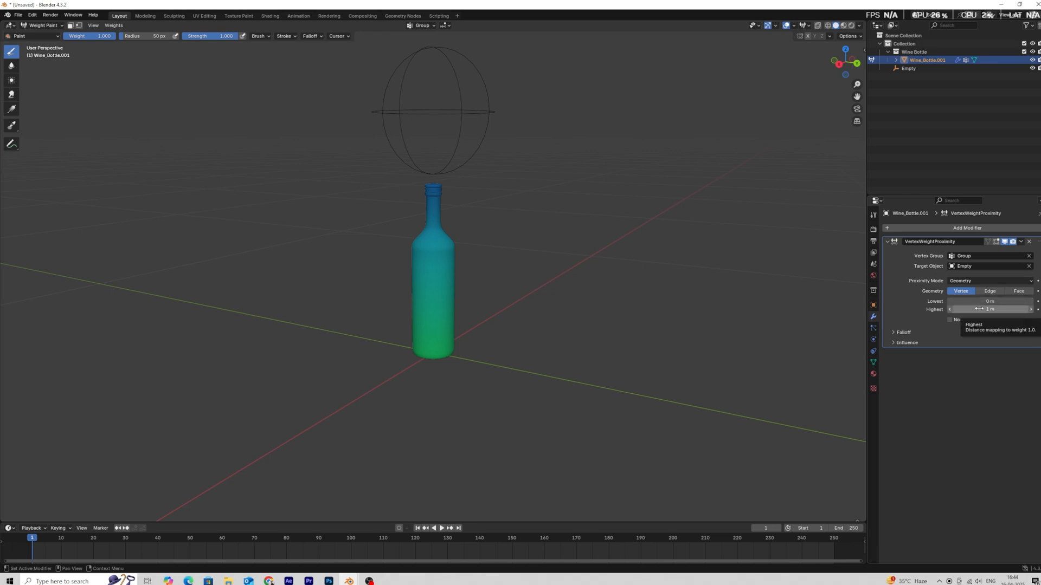
left_click(989, 309)
type("d")
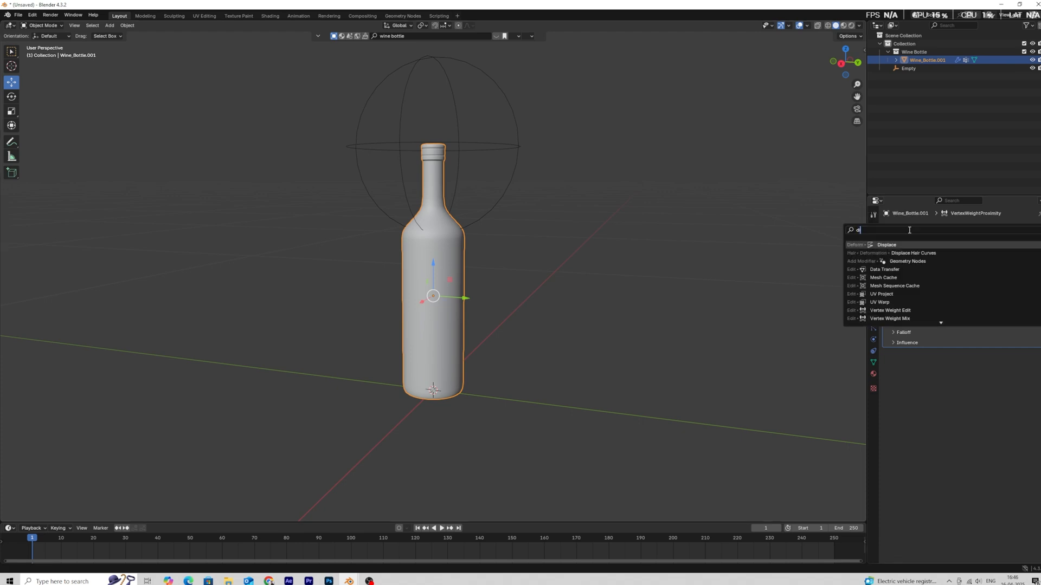
Add a Displace modifier with a new texture mapped to the Empty, limited to Group, strength 7.
left_click(886, 244)
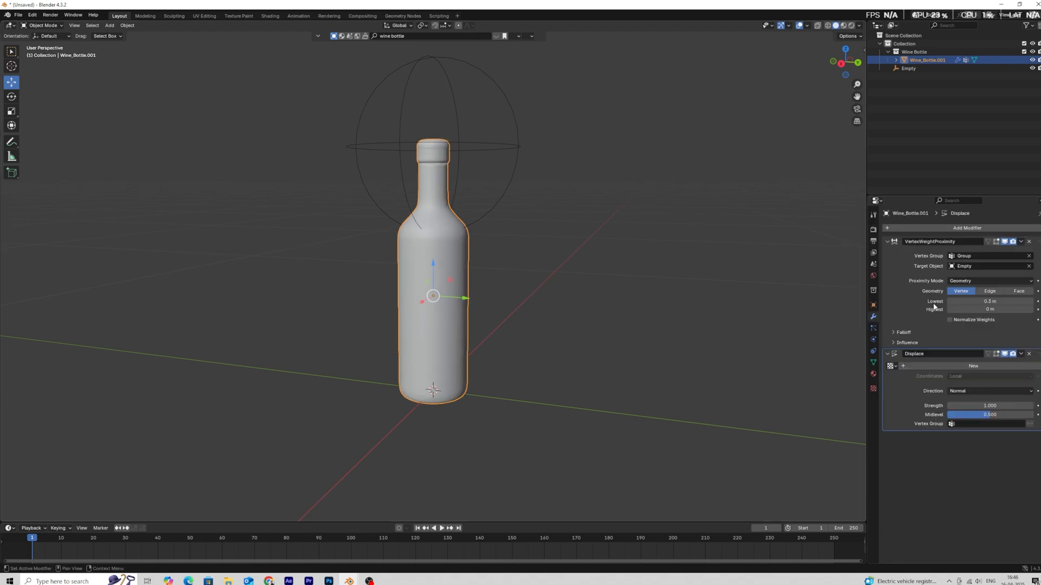
left_click(988, 376)
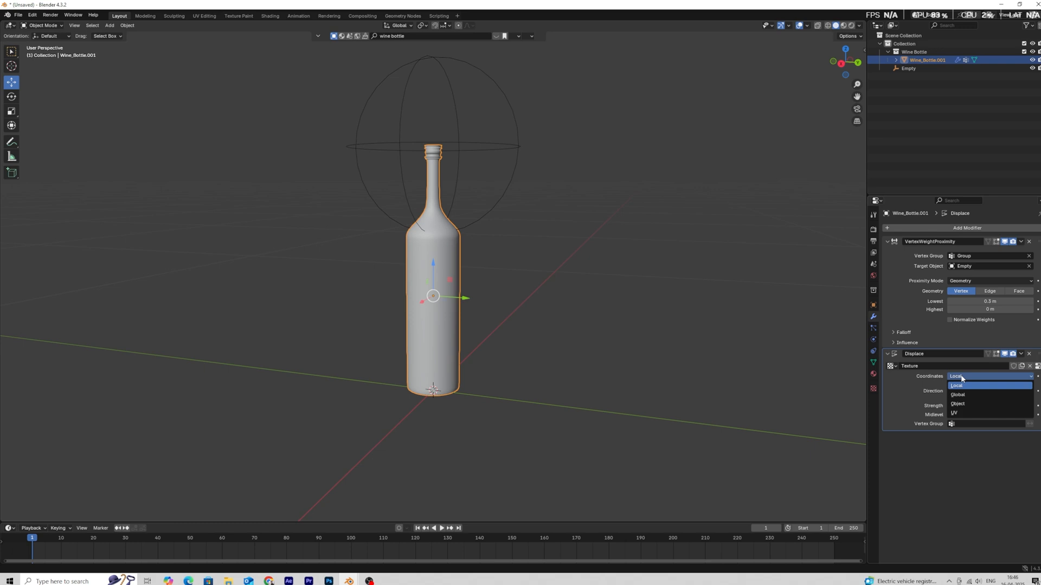
left_click(957, 403)
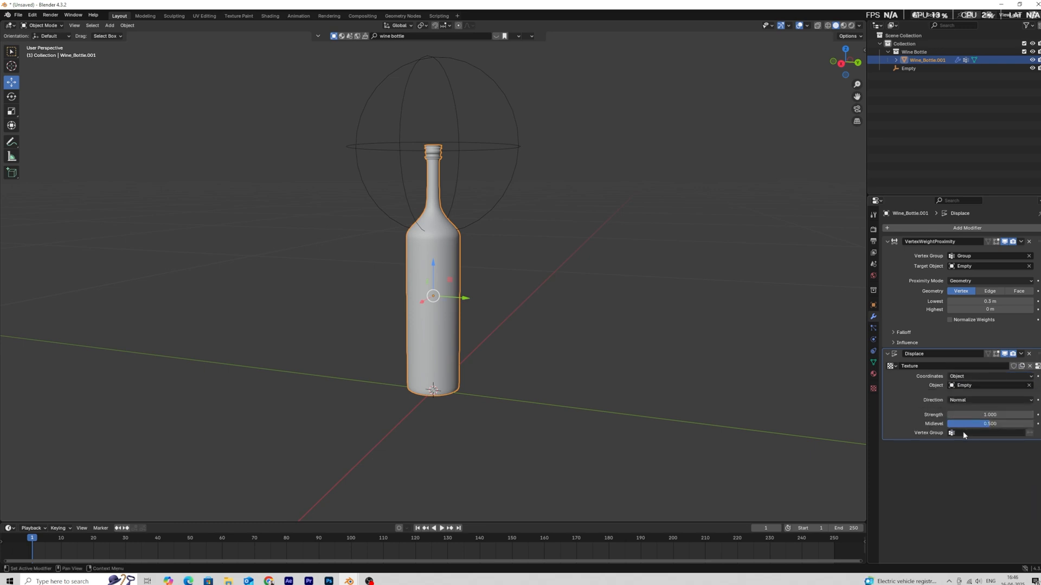
left_click(986, 433)
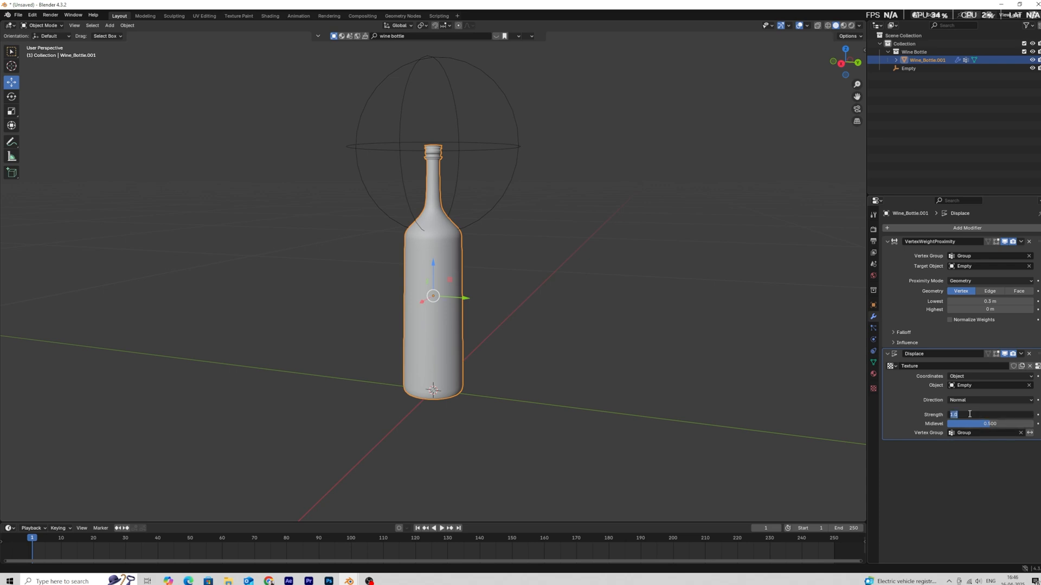
type("7.000")
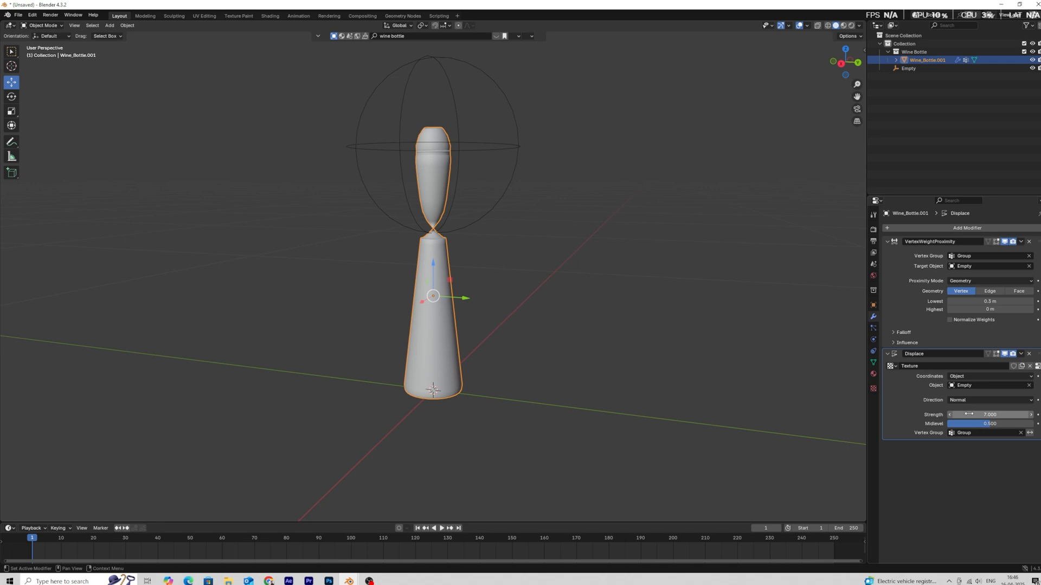
double_click(989, 424)
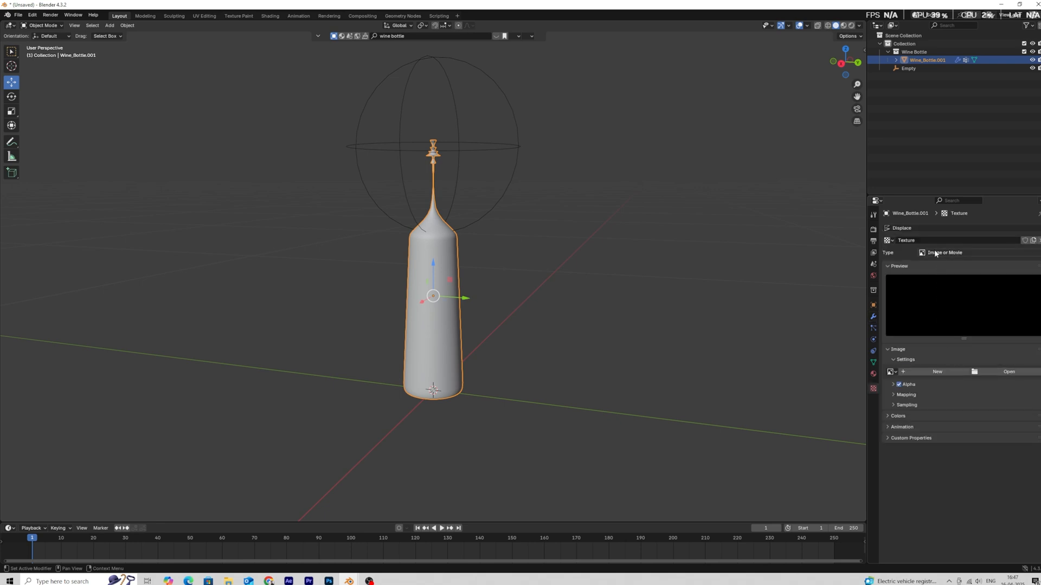
Set the displacement texture type to Clouds and adjust its noise size.
left_click(942, 253)
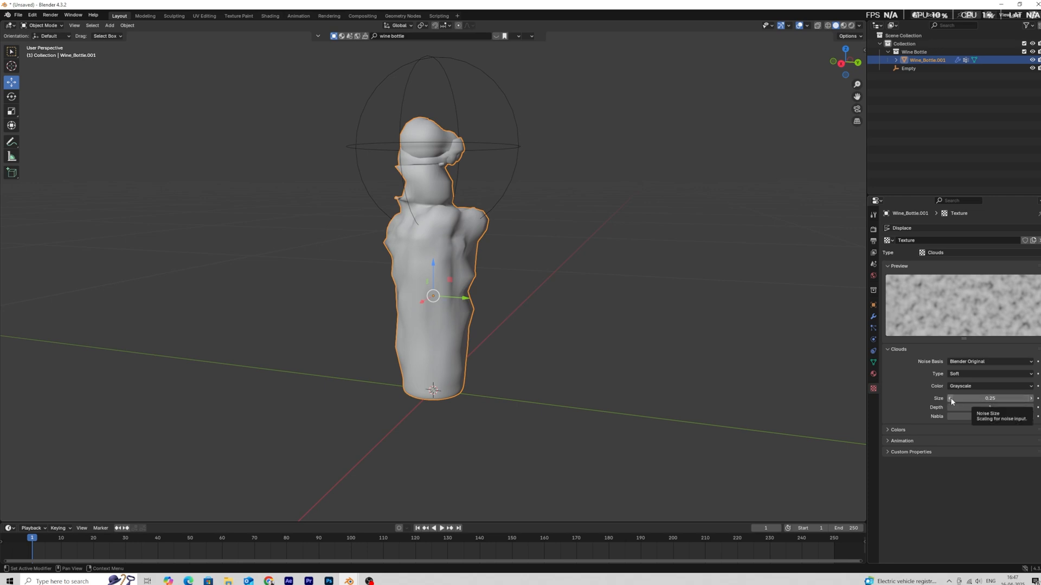
left_click_drag(989, 398, 976, 398)
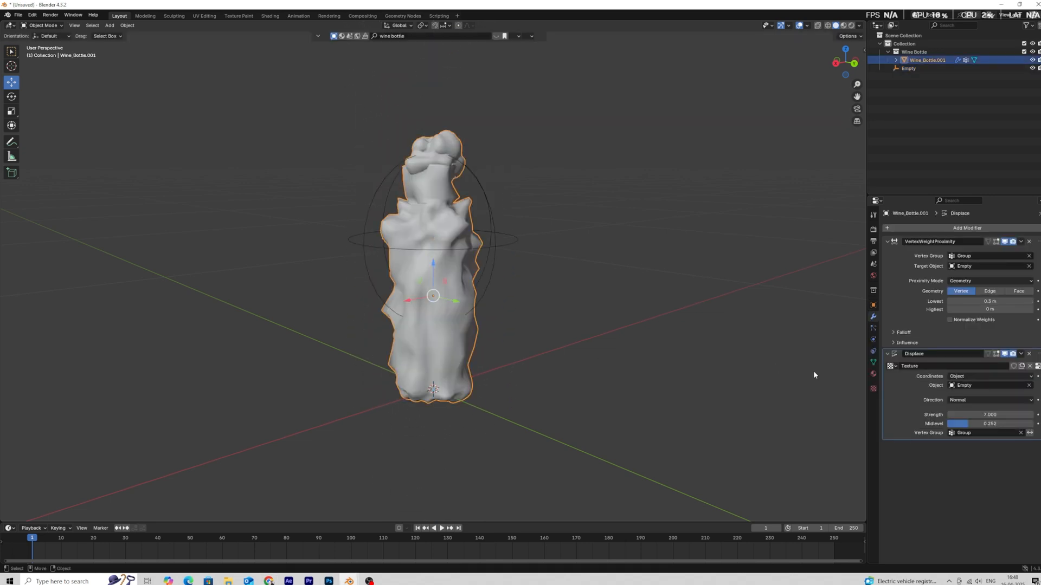
Add Subdivision and a Twist deform of 720°, then raise the empty toward the bottle top.
left_click(966, 227)
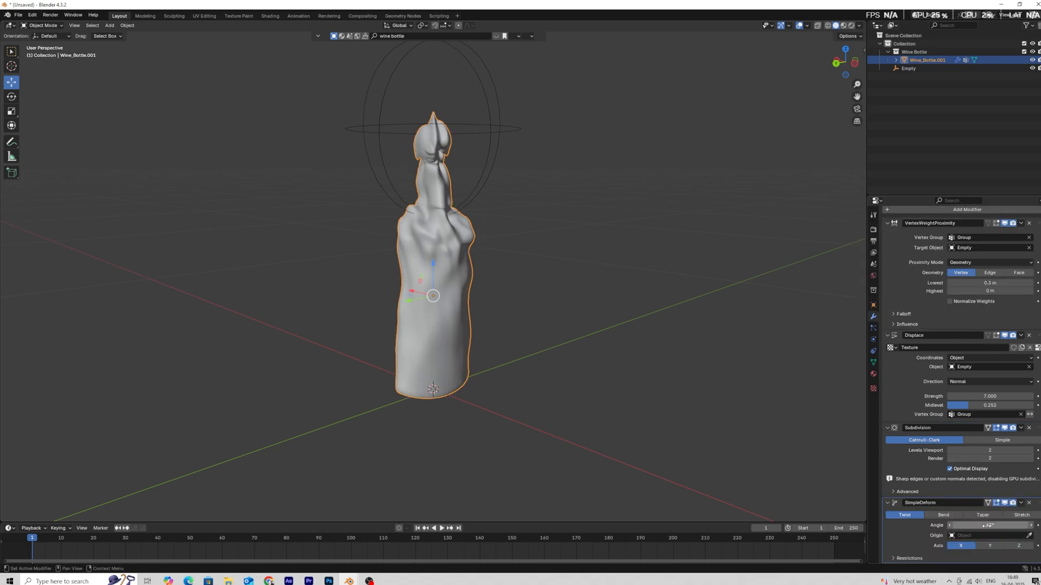
left_click(989, 524)
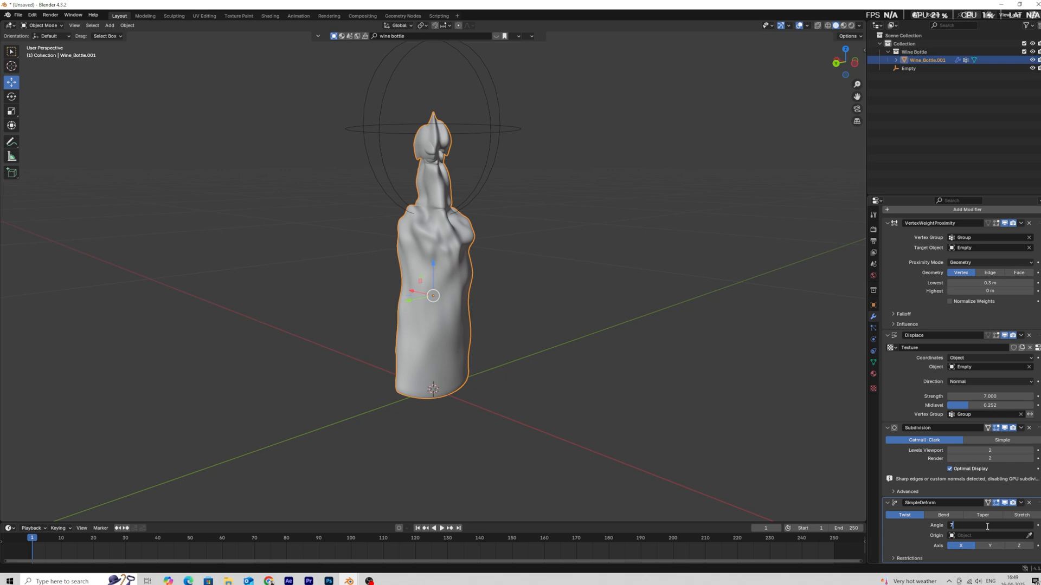
type("720")
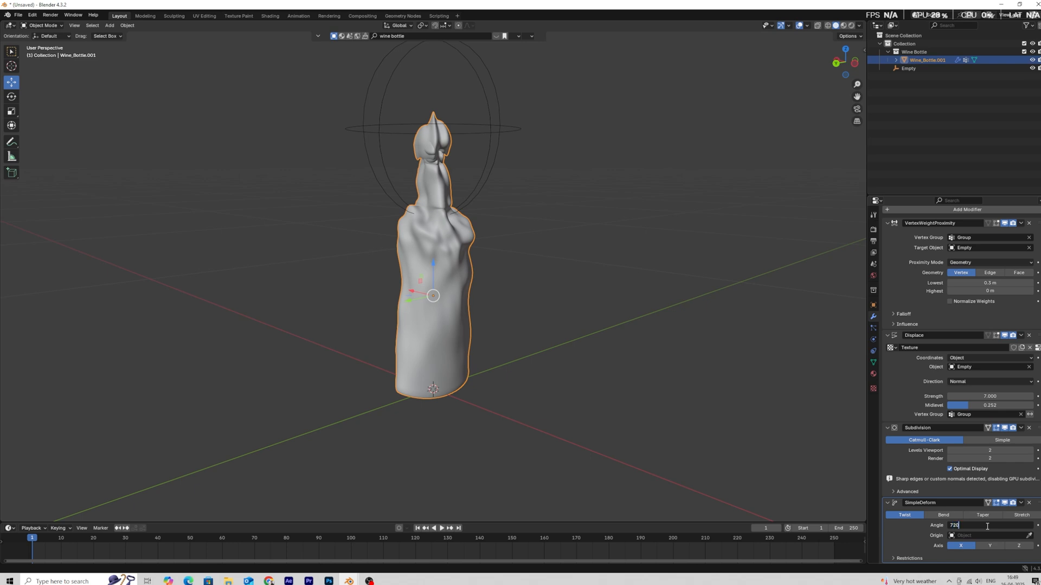
key("Return")
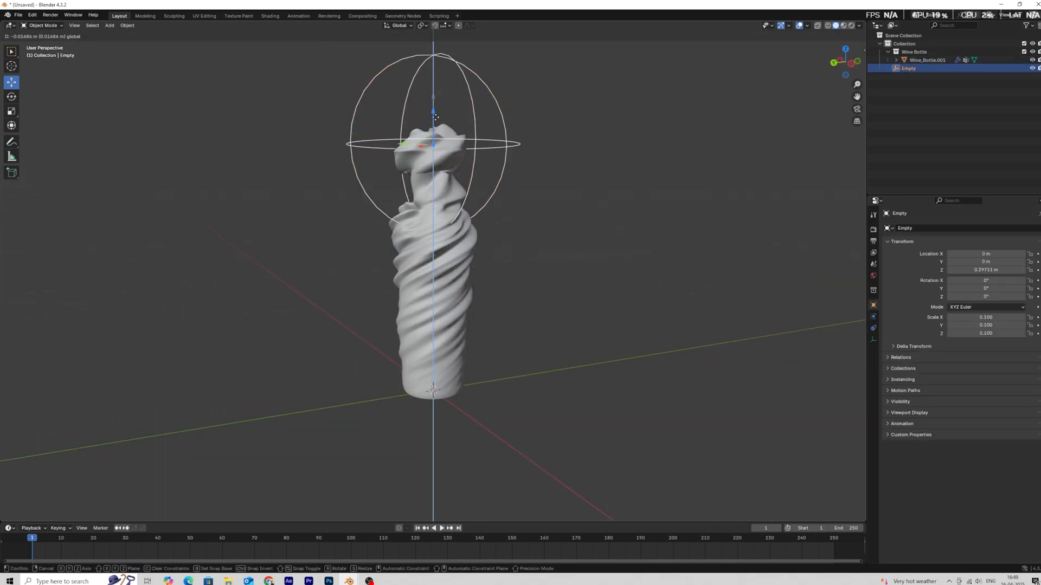
left_click_drag(434, 119, 434, 276)
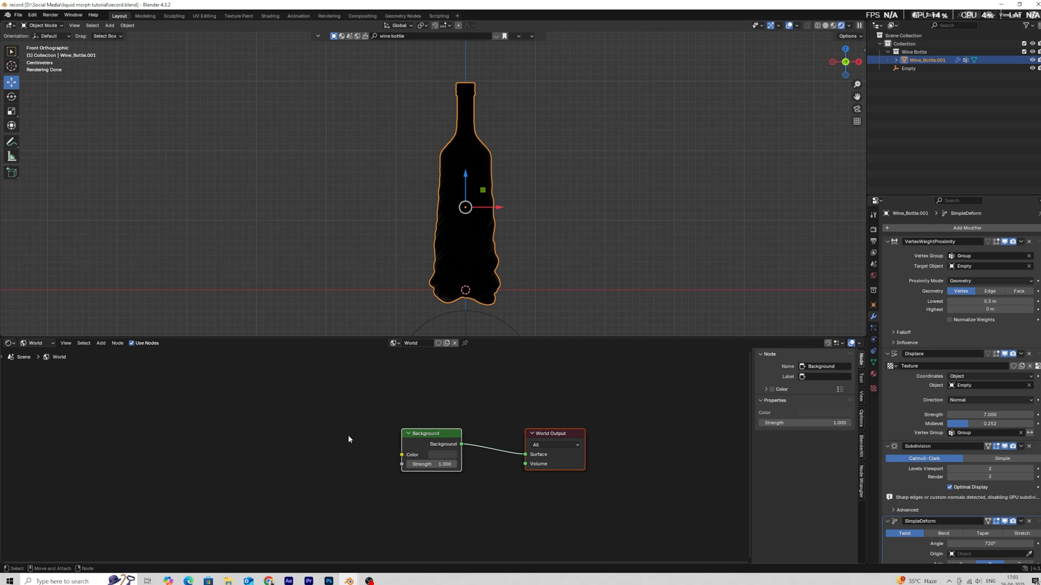
Add an Image Texture node to the world background and choose an image file for it.
type("in")
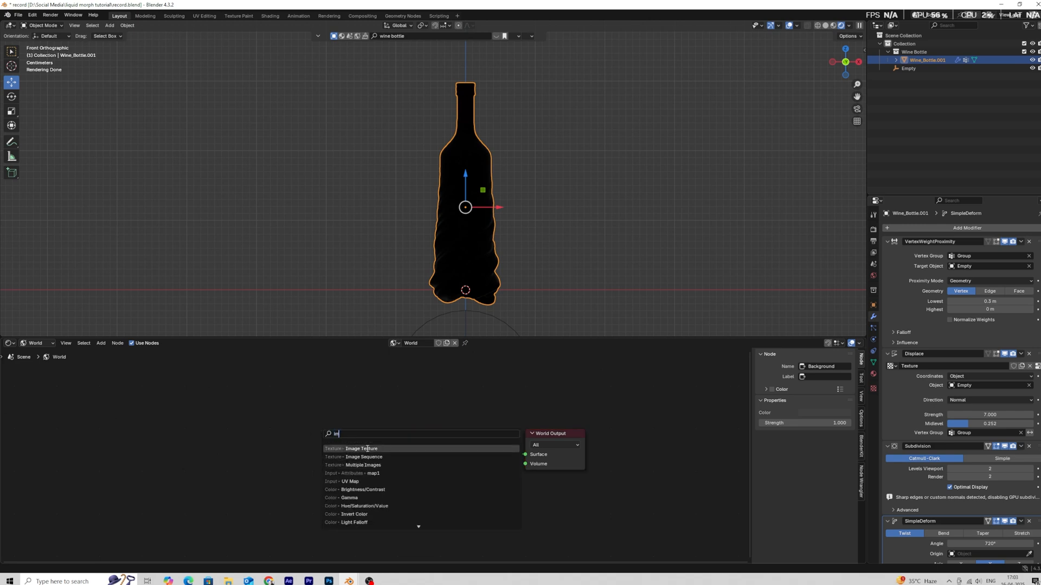
left_click(362, 449)
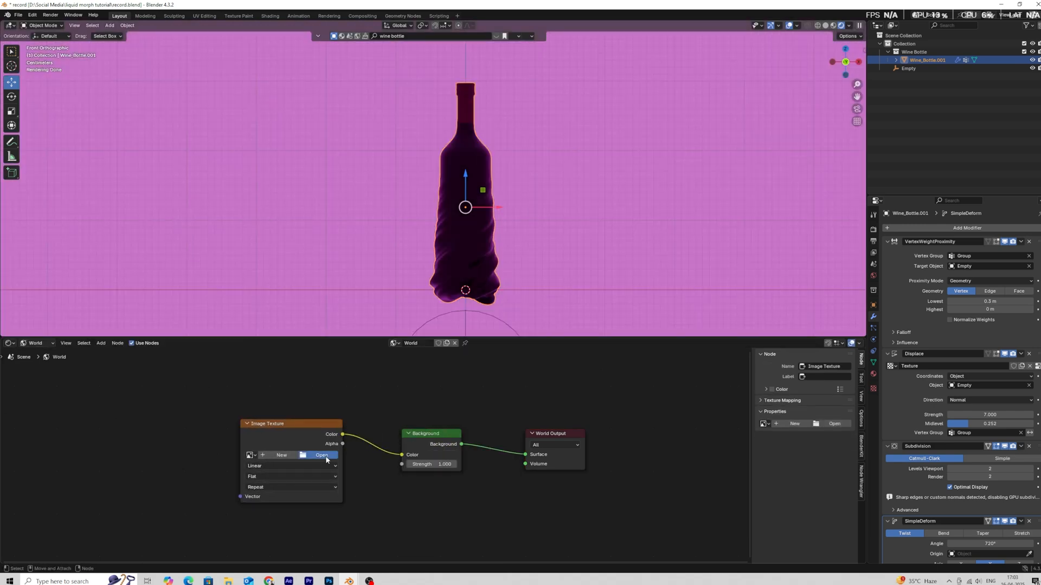
left_click(322, 454)
type("col")
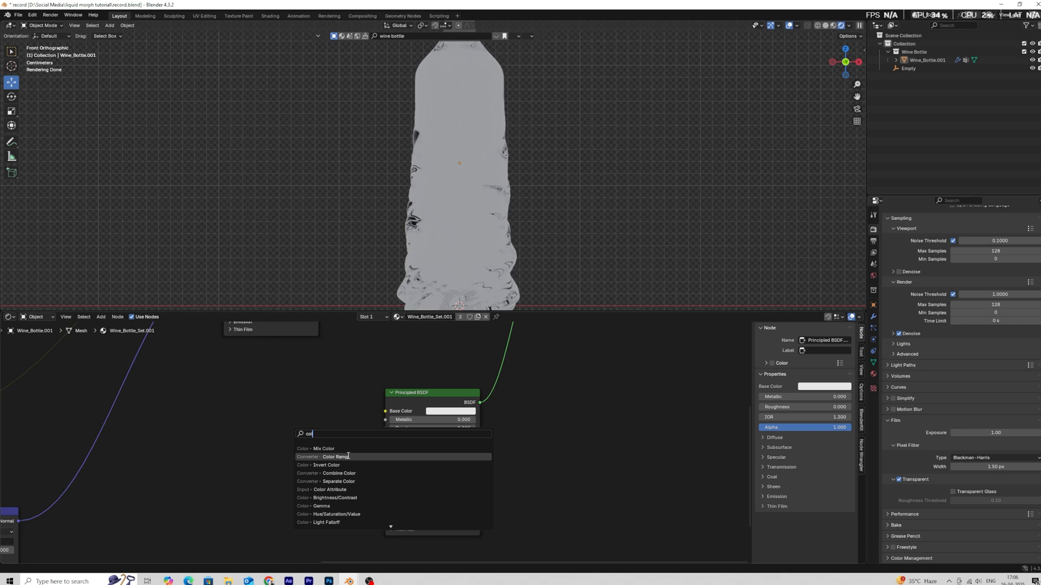
Add a Color Ramp and connect the glass shader into the Mix Shader.
left_click(332, 456)
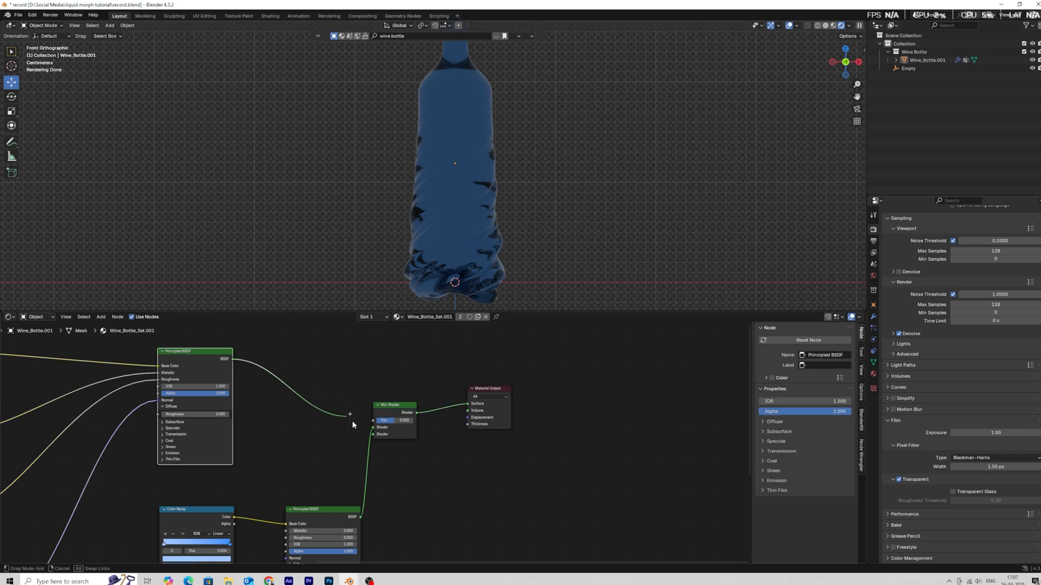
left_click_drag(351, 413, 232, 363)
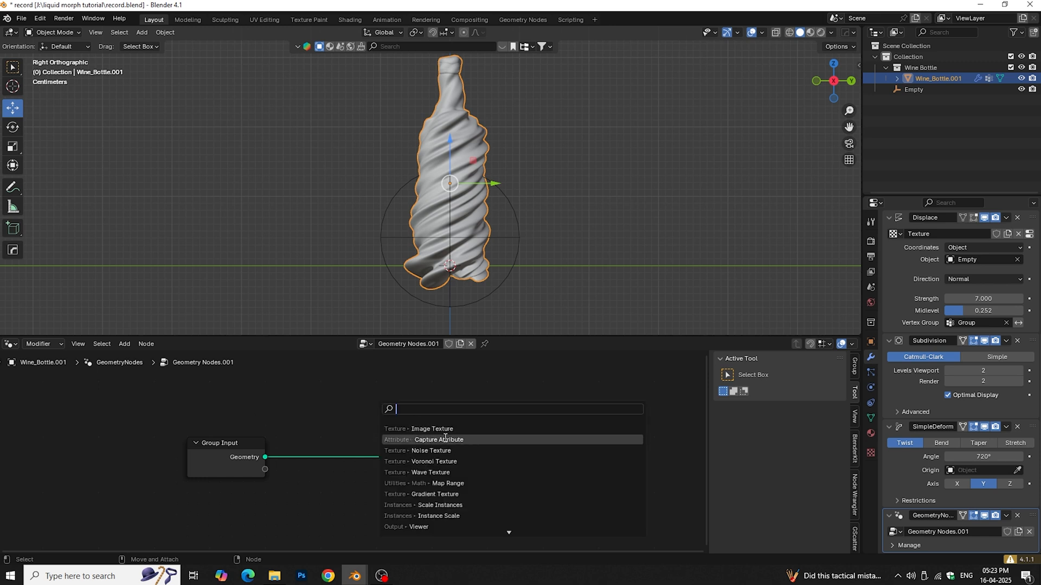
Capture the Group vertex weights in Geometry Nodes and output them as attribute weight.
left_click(438, 439)
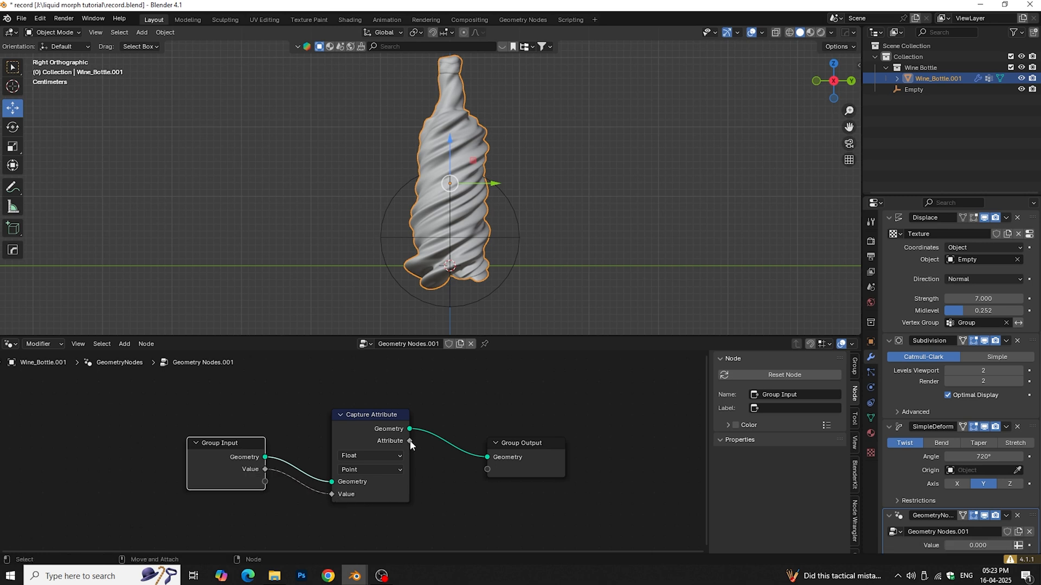
left_click_drag(410, 442, 487, 469)
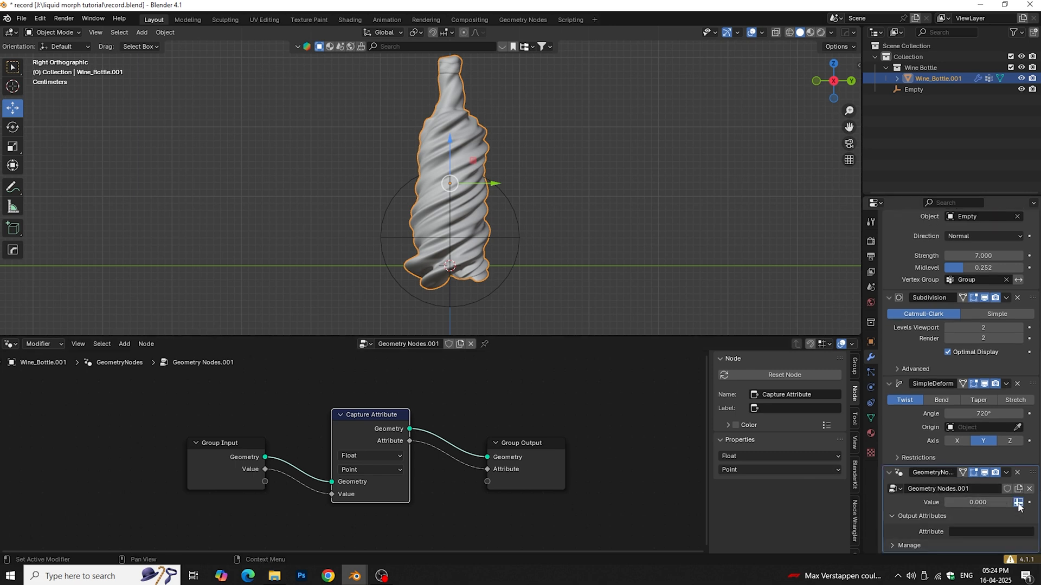
left_click(1018, 502)
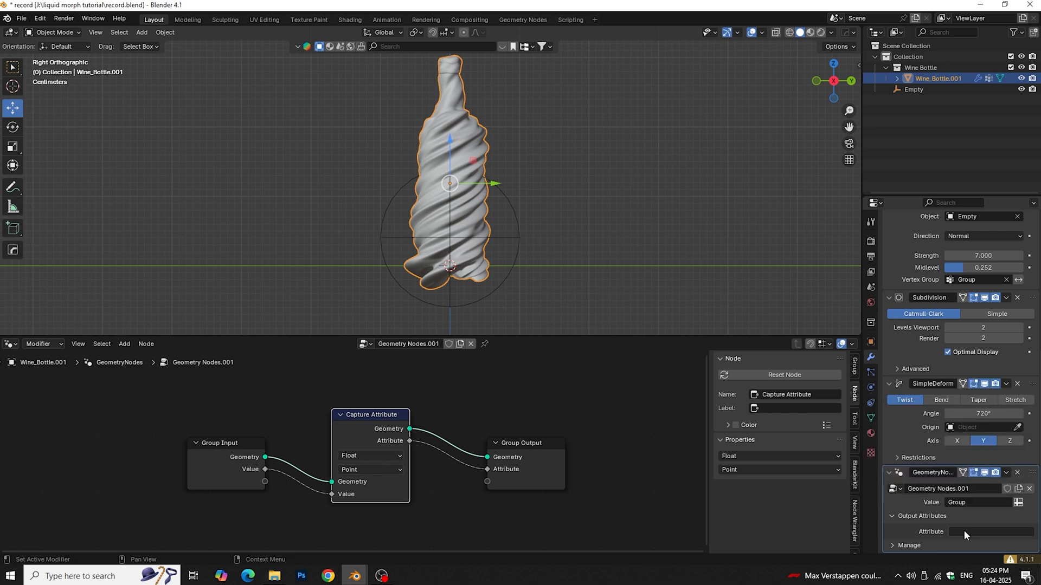
type("weight")
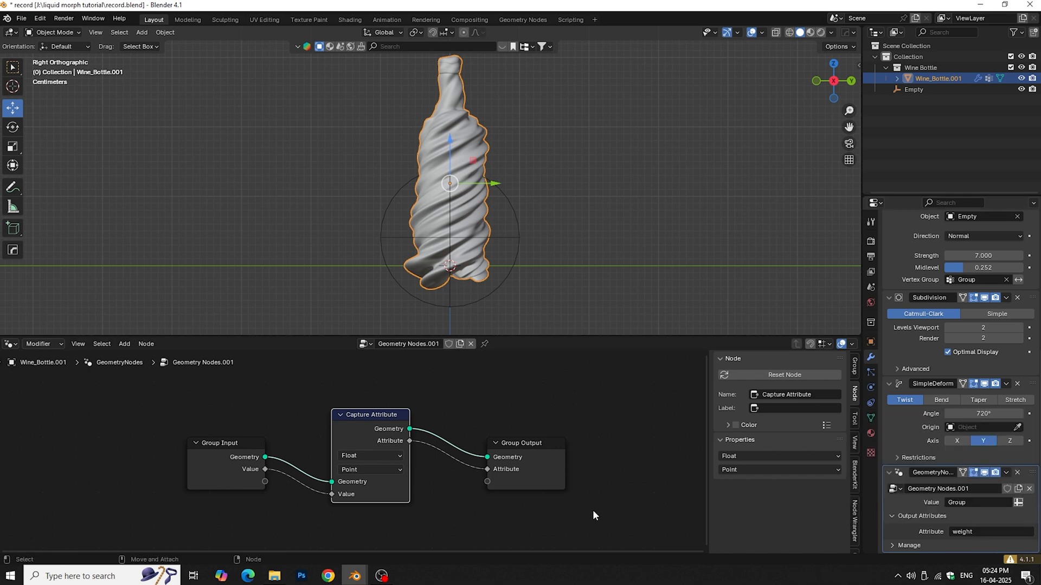
left_click(10, 344)
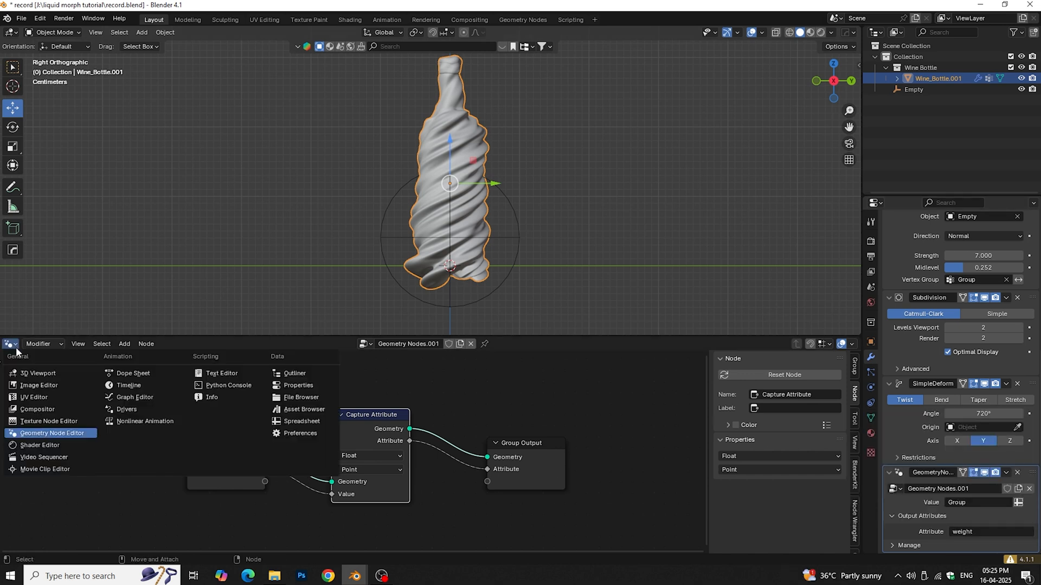
left_click(41, 445)
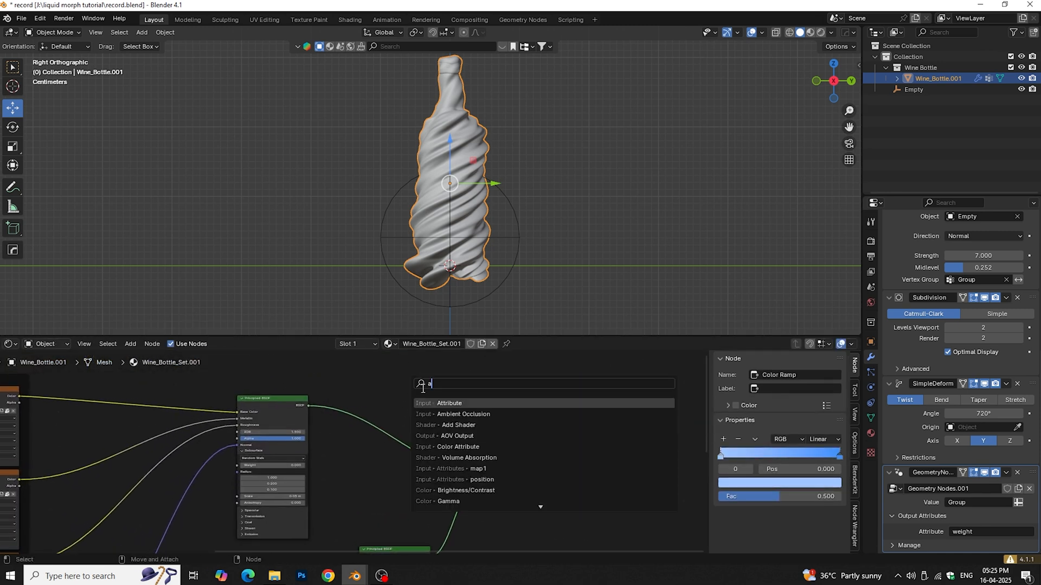
Add a weight Attribute node feeding a Color Ramp, and move the empty below the bottle.
left_click(449, 403)
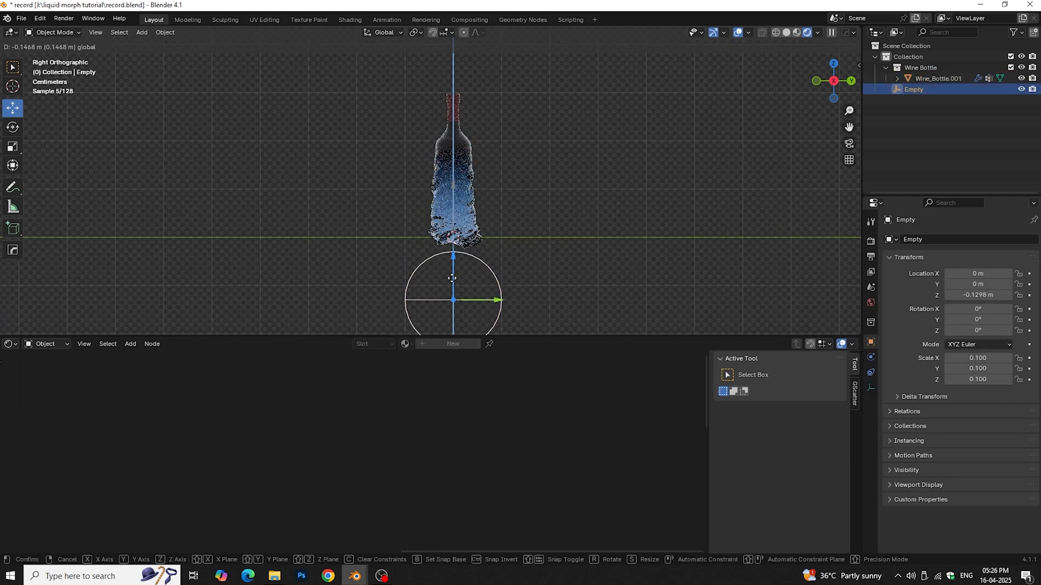
left_click_drag(452, 279, 452, 119)
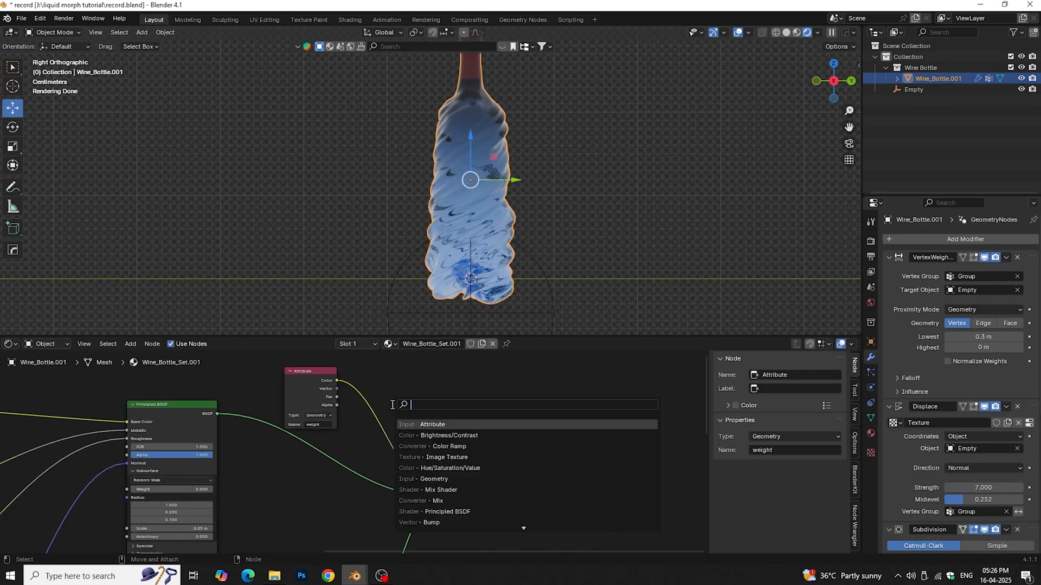
left_click(436, 445)
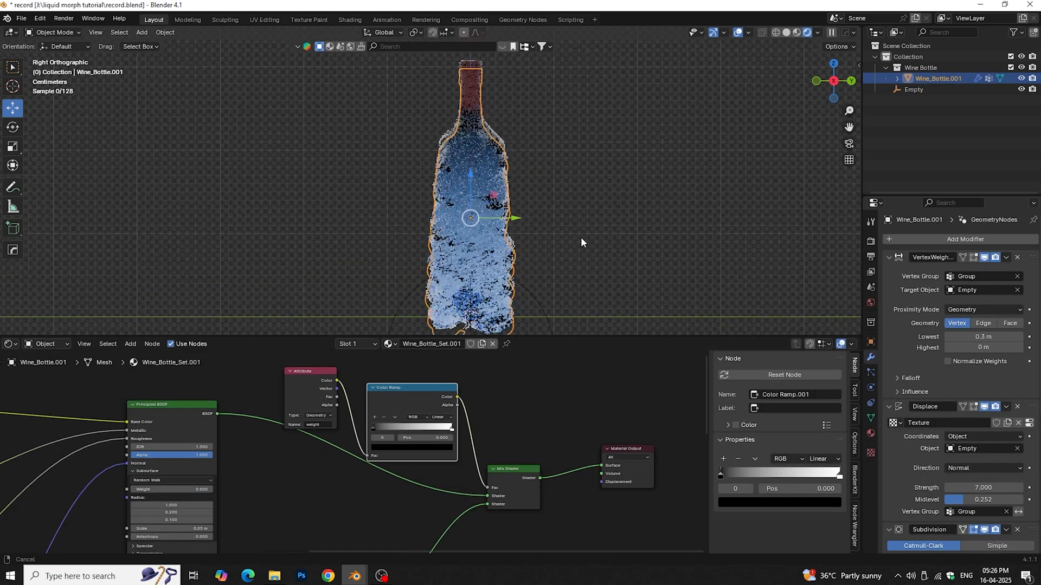